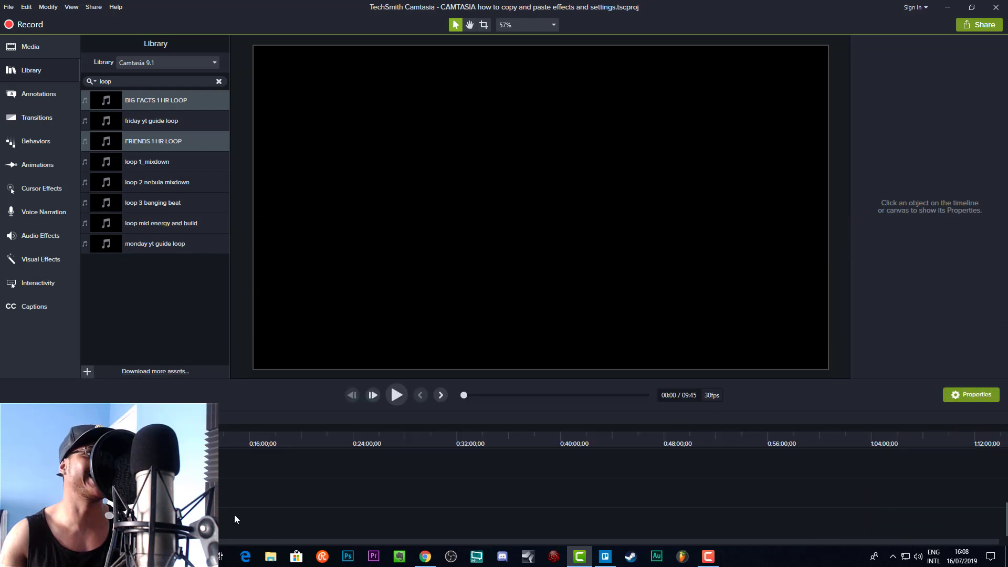
mouse_move(244, 392)
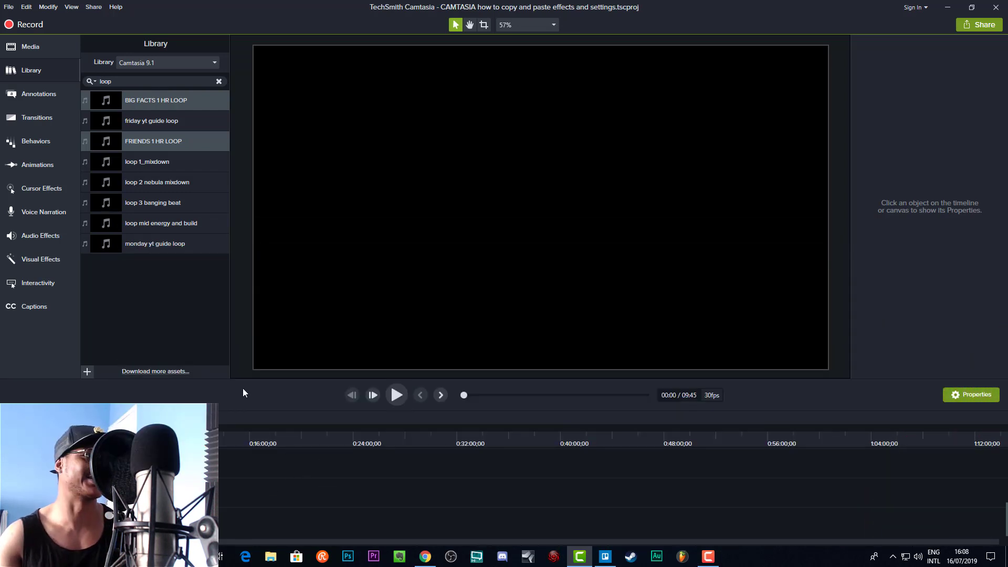
mouse_move(60, 226)
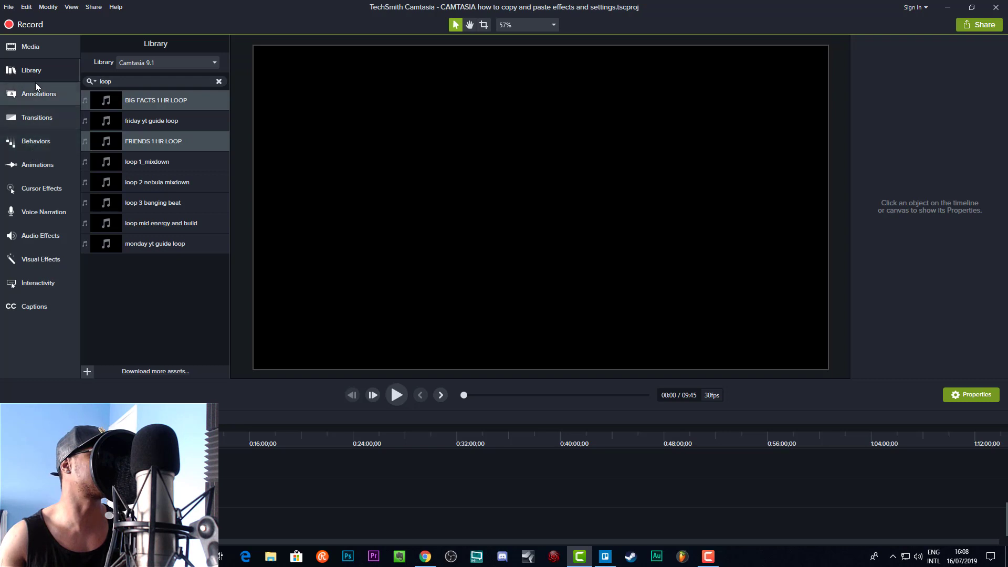
Add Rec 03-18-18 2 and Rec 03-18-18 1 from the Media Bin onto the timeline.
left_click(29, 46)
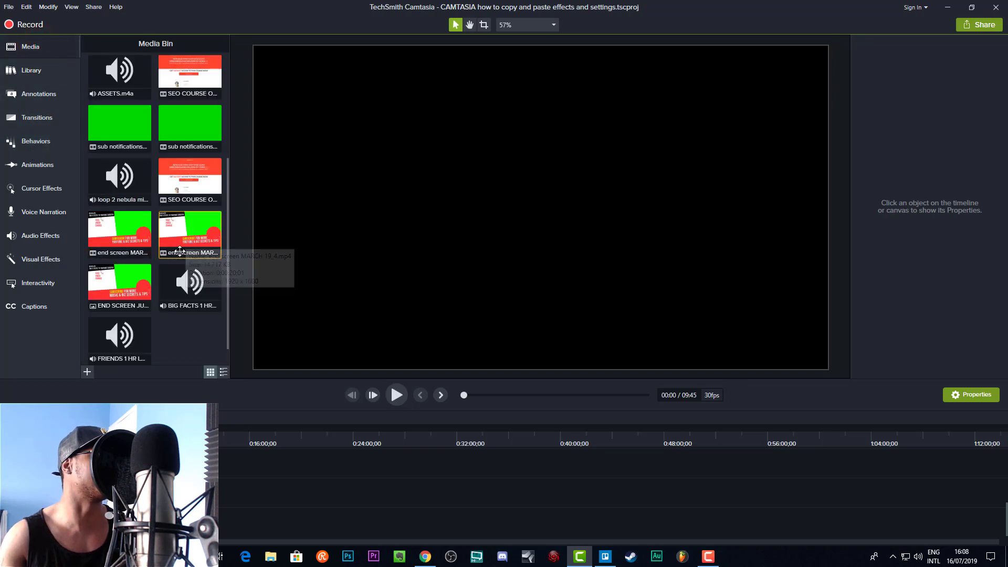
scroll("up", 3)
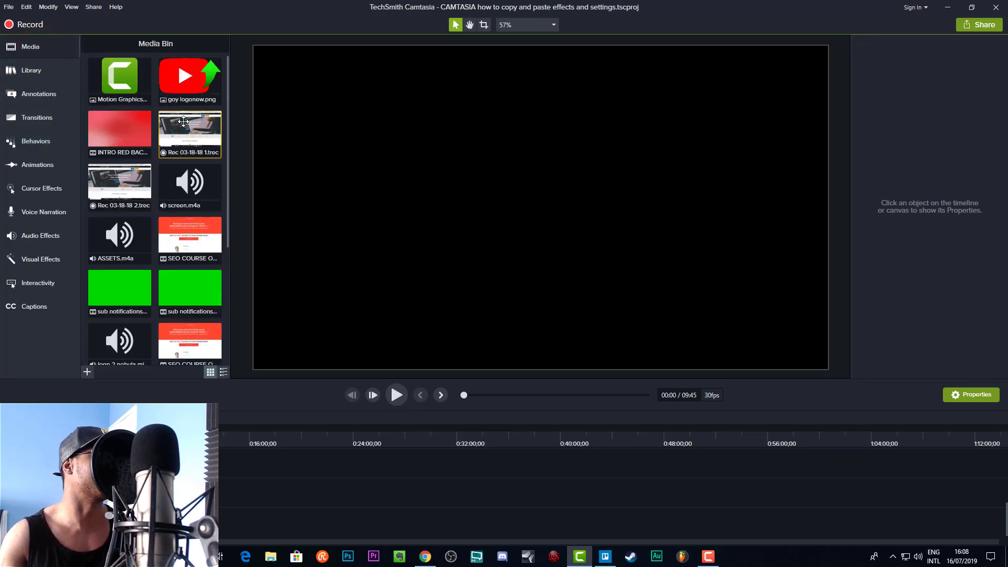
left_click(120, 186)
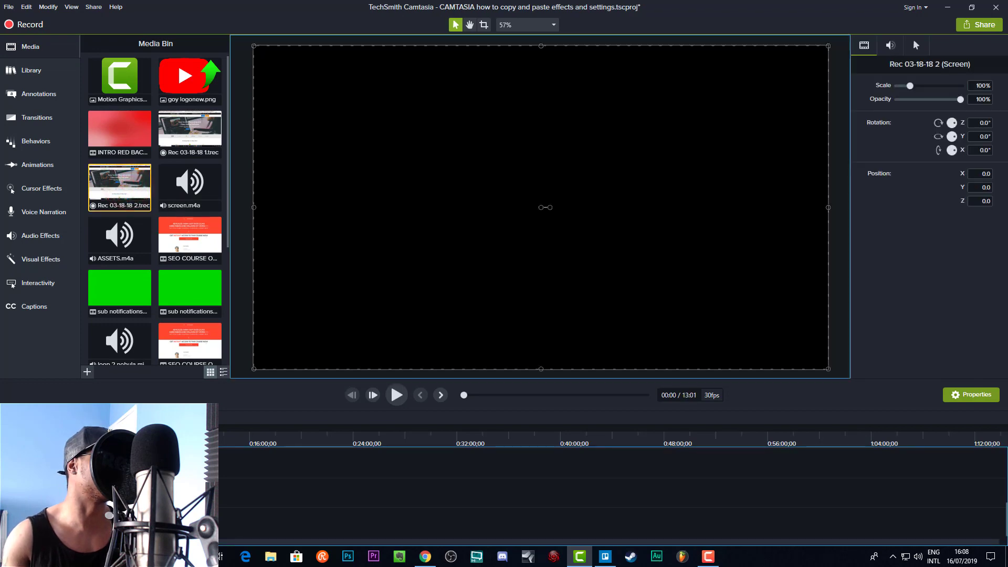
left_click(189, 131)
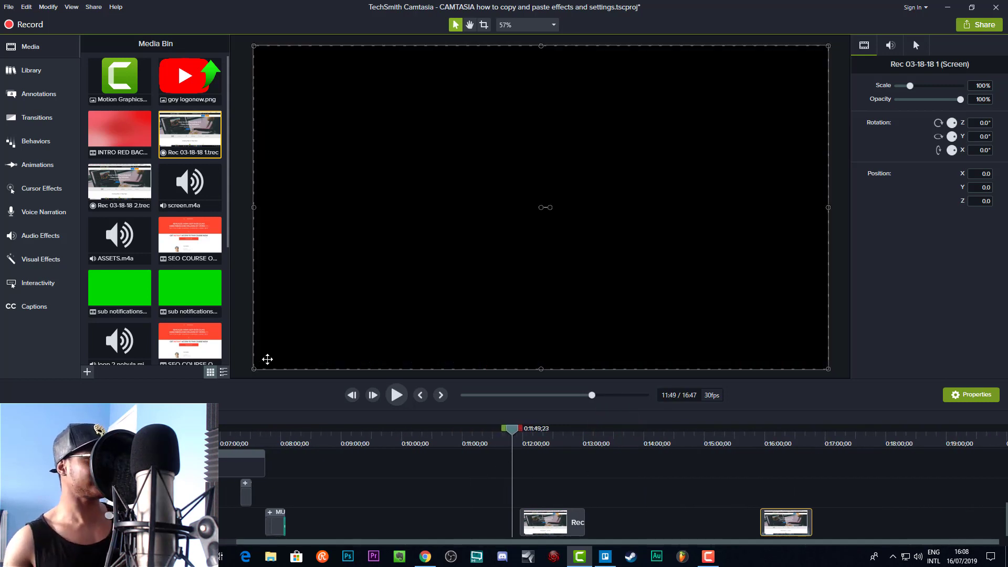
mouse_move(40, 235)
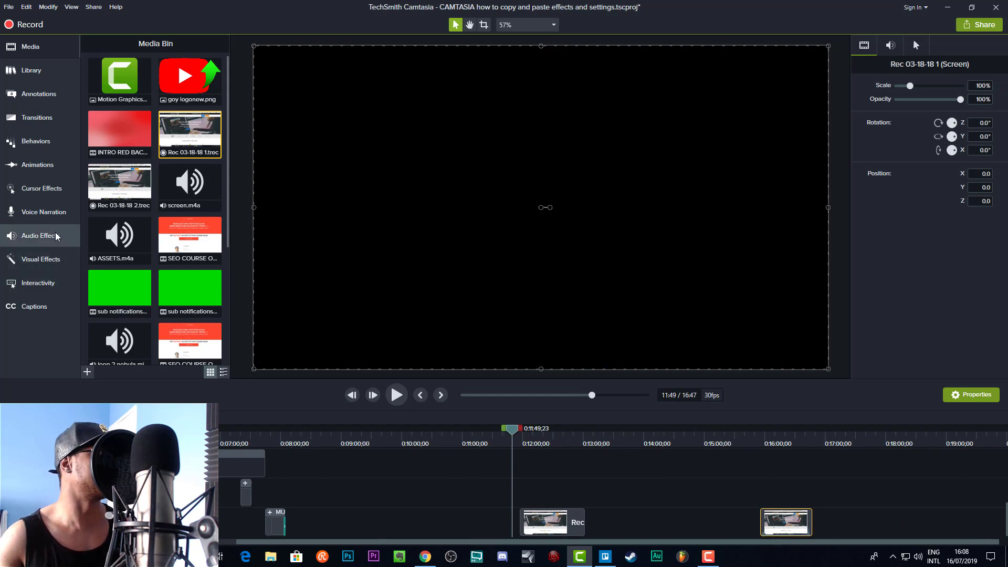
Apply Volume Leveling to Rec 03-18-18 2 with 170% gain and Mix to mono.
left_click(40, 236)
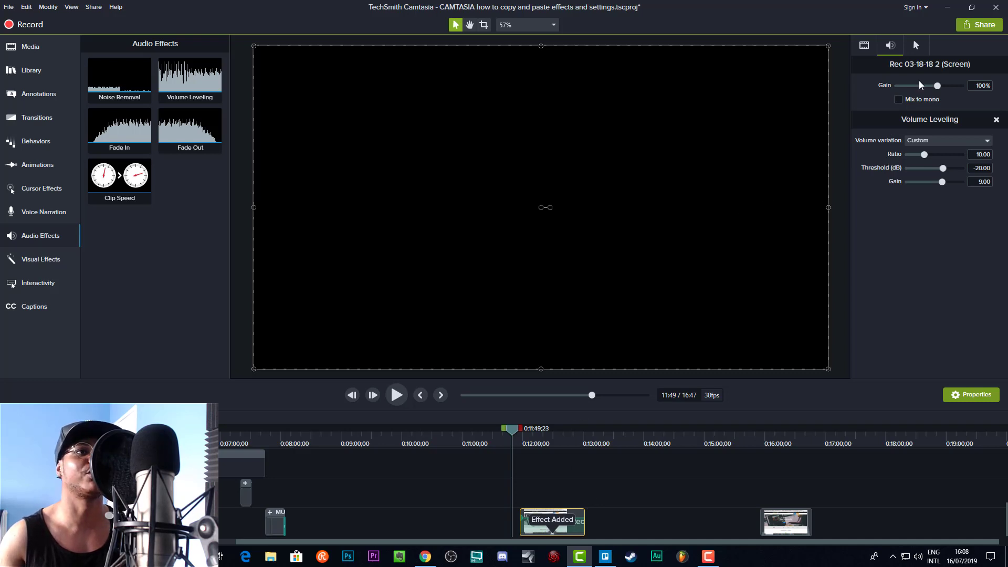
left_click(899, 99)
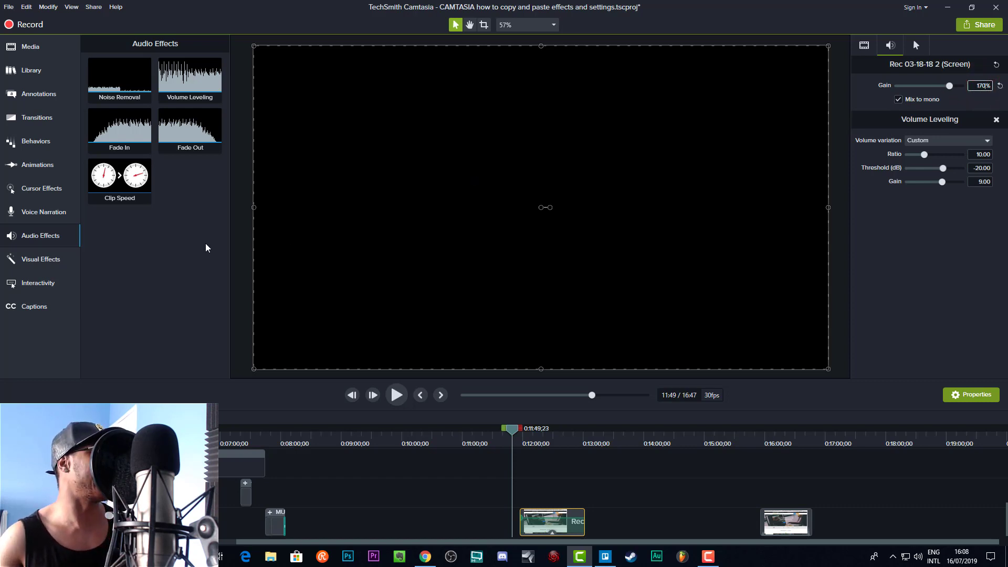
mouse_move(40, 259)
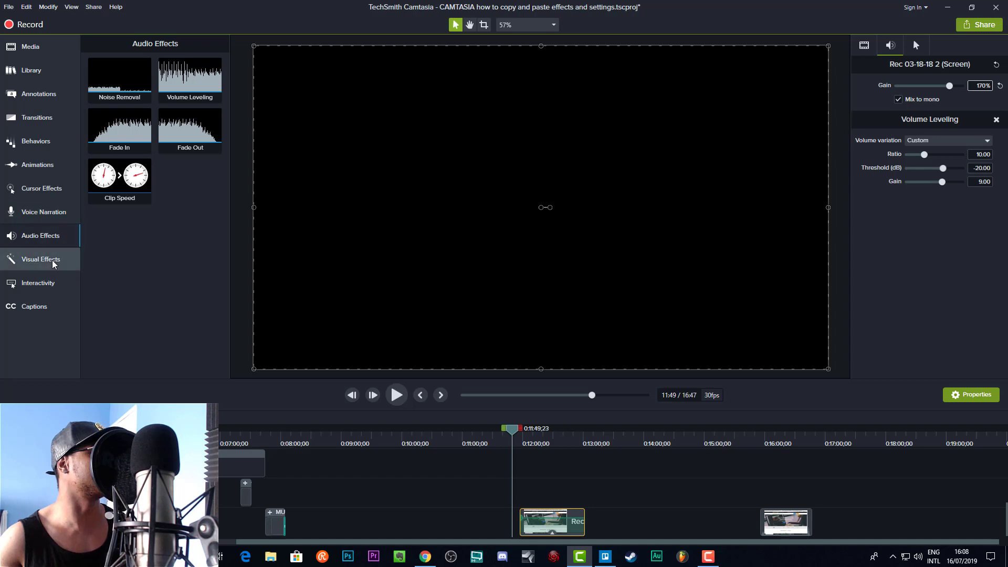
Apply a green Colorize effect at 100% amount to Rec 03-18-18 2.
left_click(40, 259)
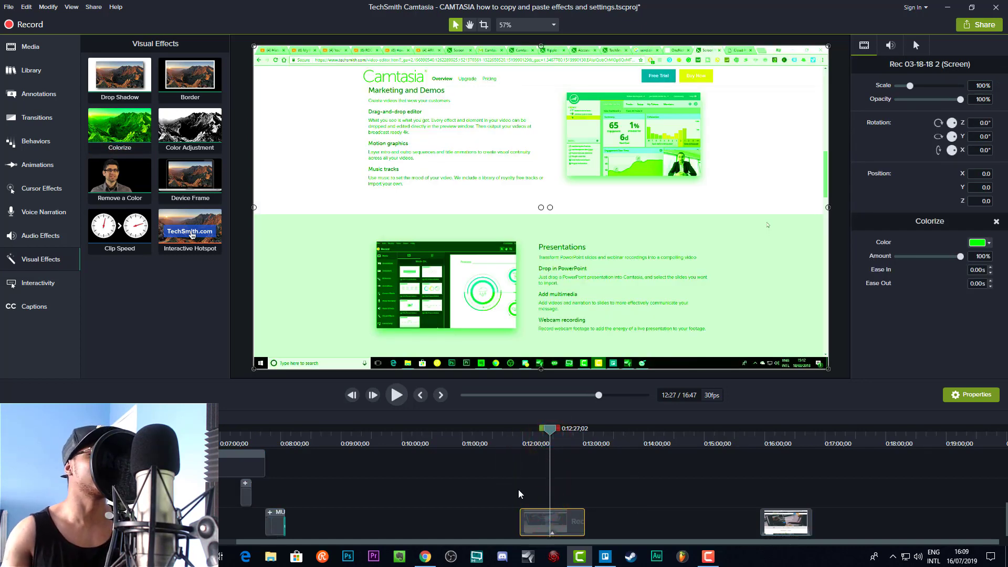
left_click(549, 429)
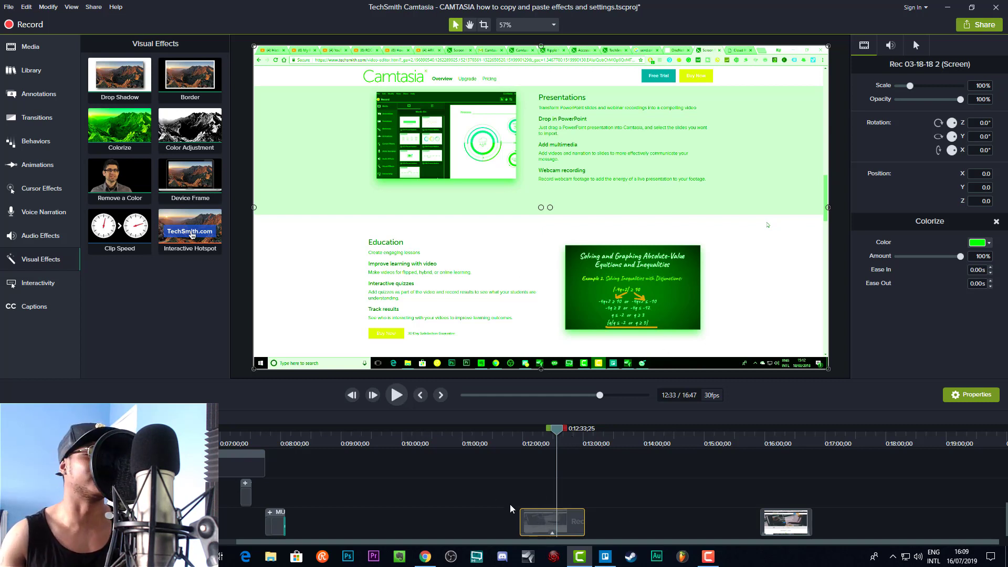
mouse_move(533, 521)
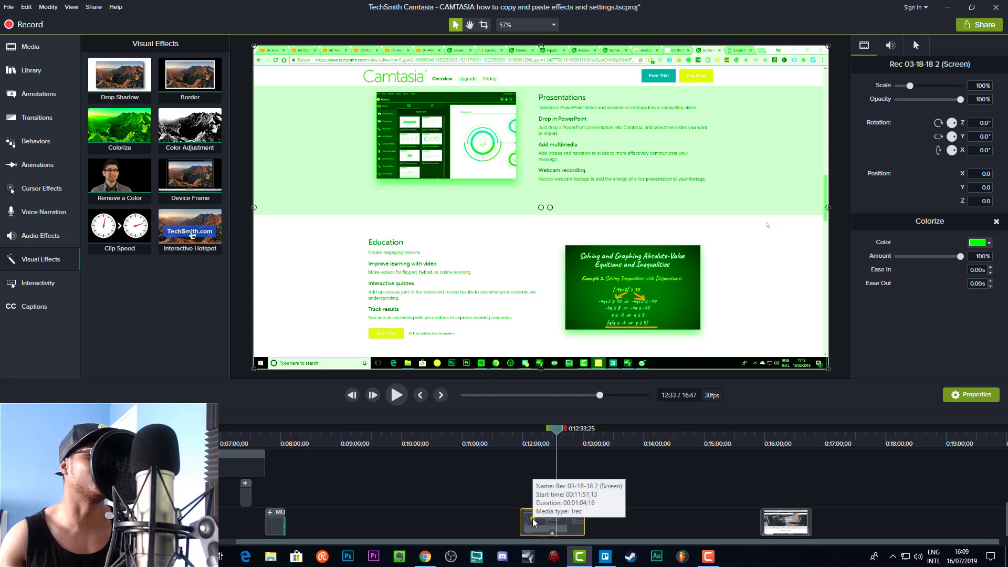
Copy the effects from Rec 03-18-18 2 and paste them onto Rec 03-18-18 1, then review its properties.
right_click(550, 521)
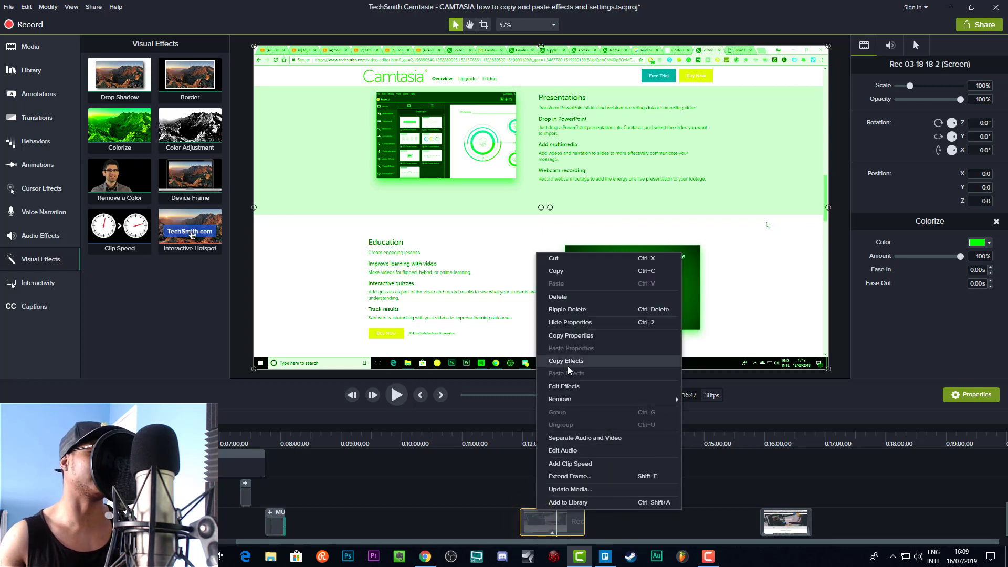
mouse_move(567, 366)
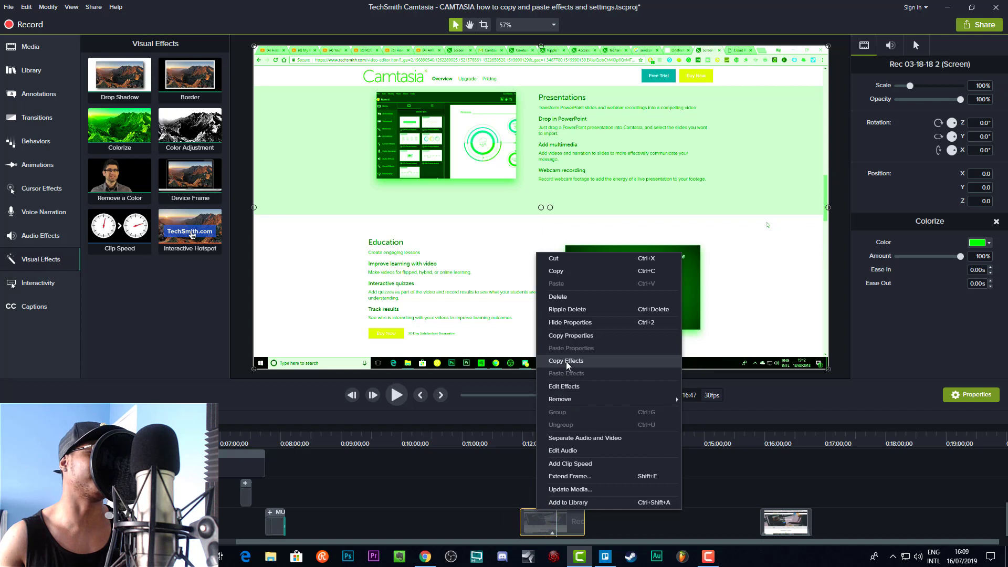
left_click(565, 360)
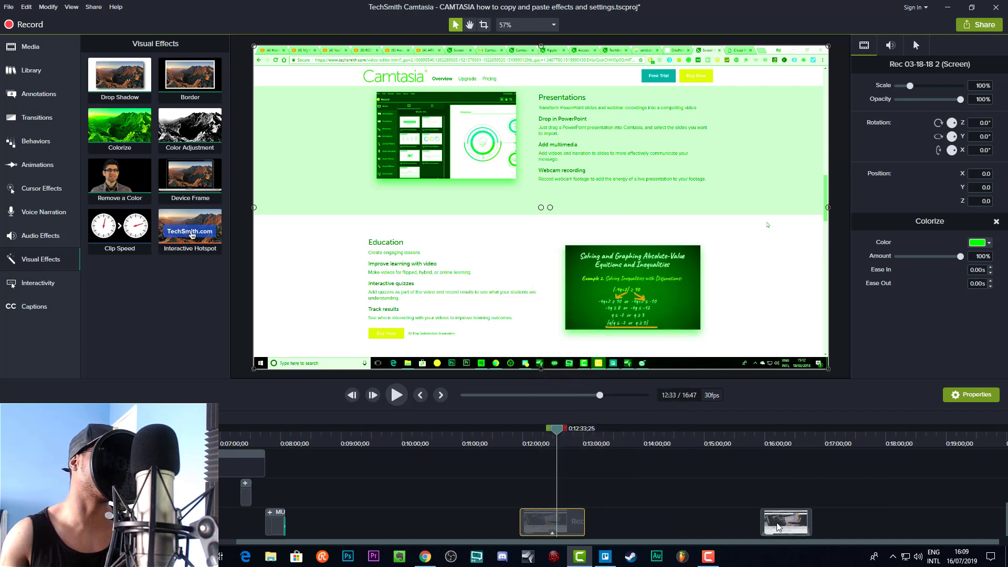
mouse_move(785, 522)
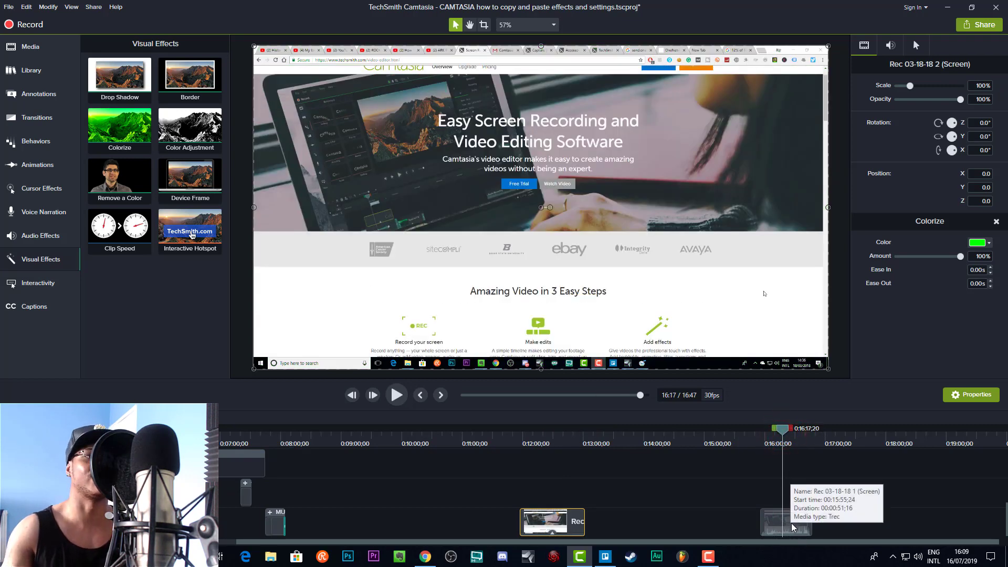
right_click(785, 522)
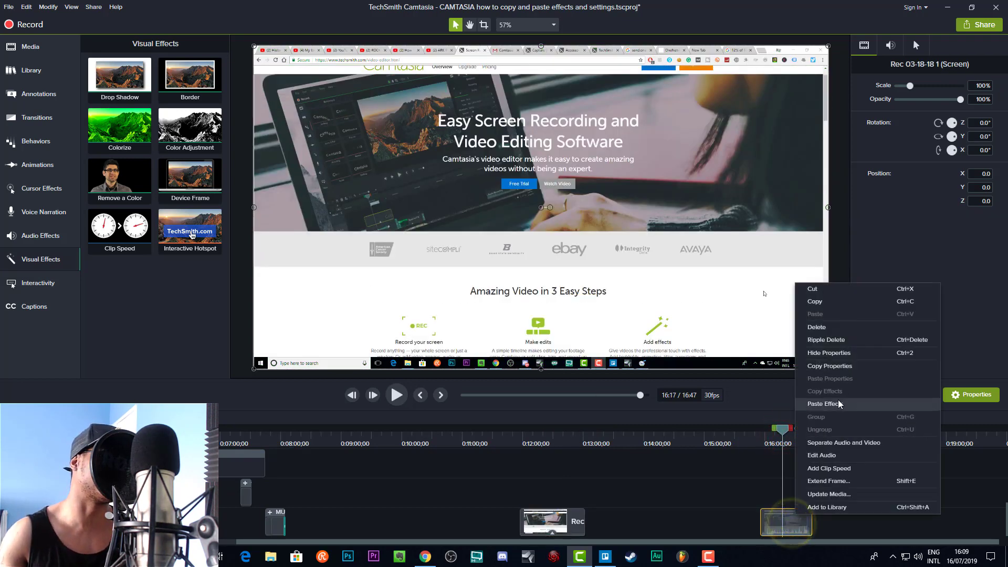
left_click(825, 404)
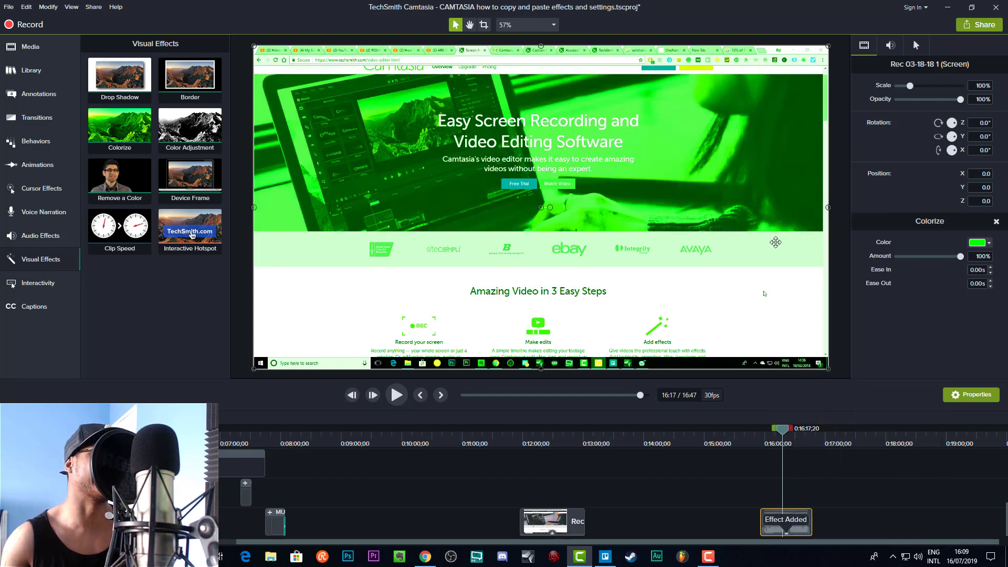
left_click(890, 46)
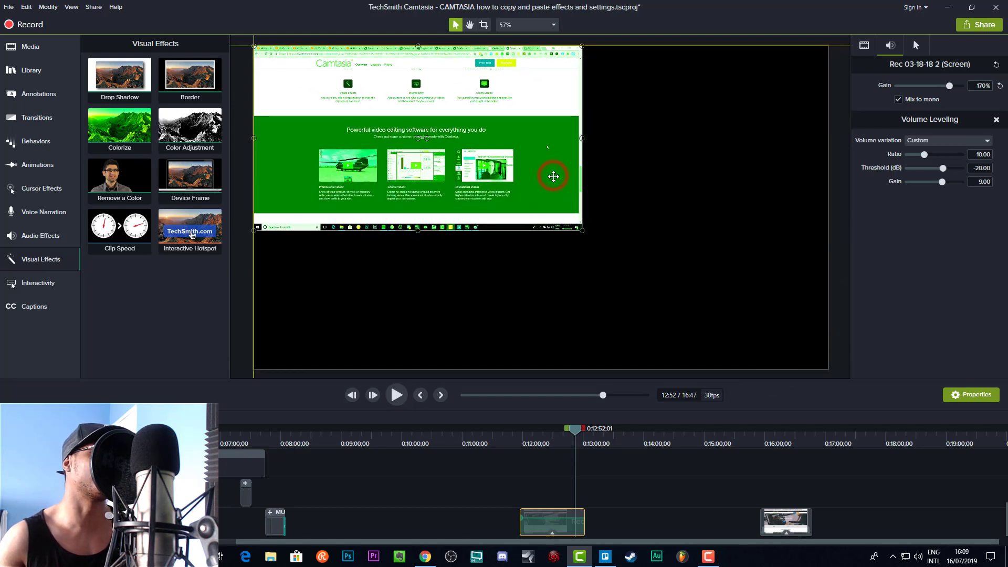
mouse_move(540, 435)
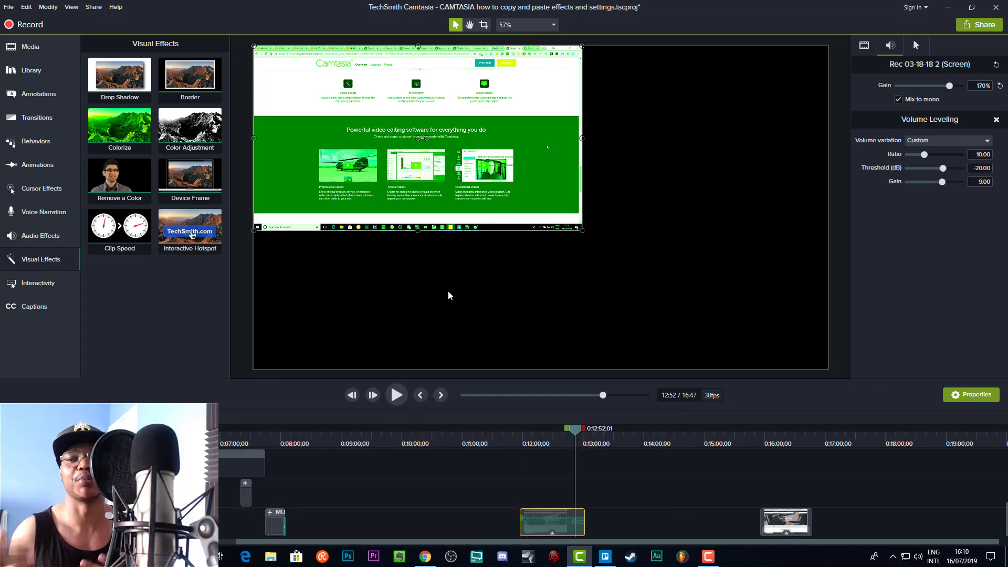
mouse_move(587, 448)
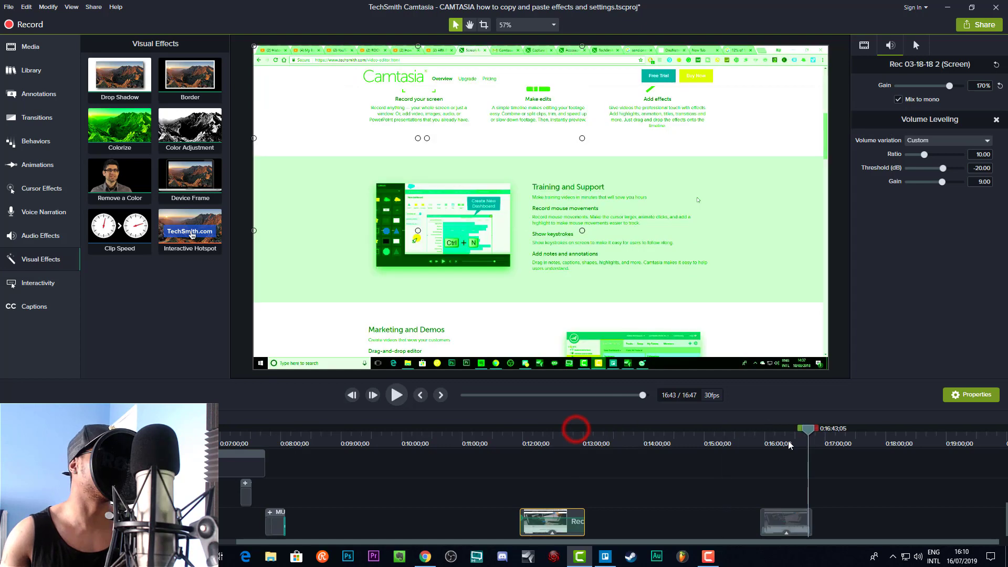
Select Rec 03-18-18 2 and check its pasted Volume Leveling (ratio 10, threshold -20 dB, gain 9).
left_click(552, 521)
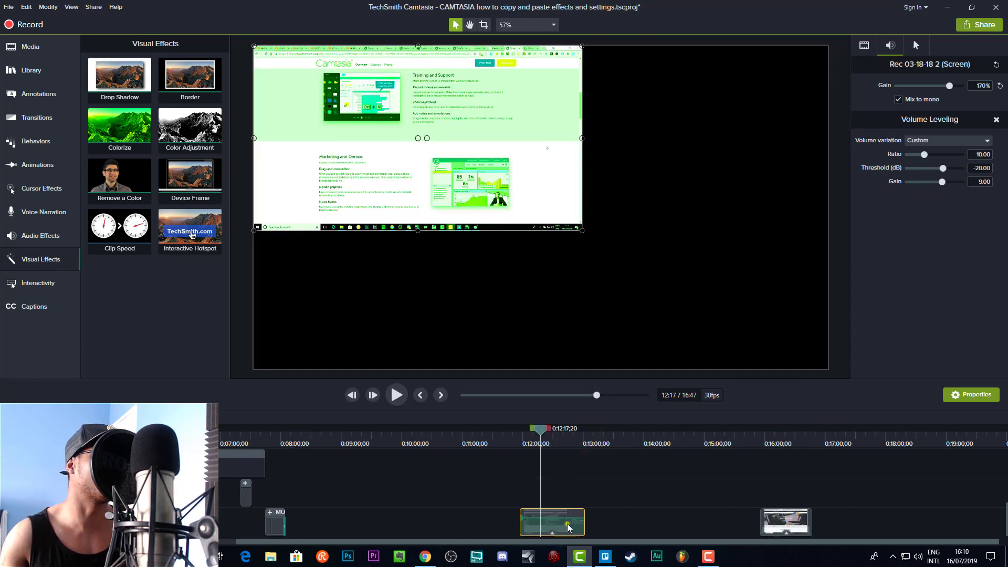
right_click(552, 522)
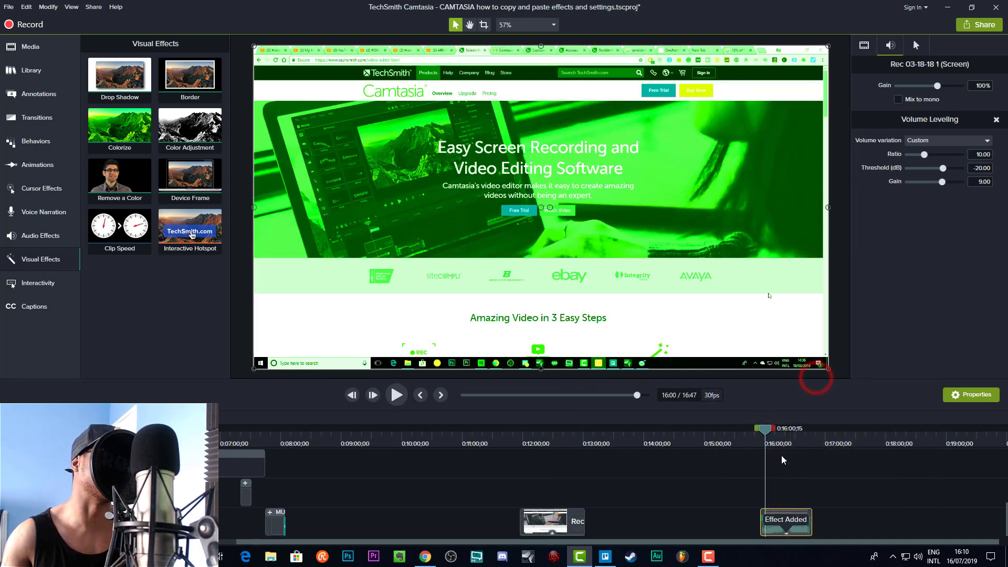
left_click(565, 429)
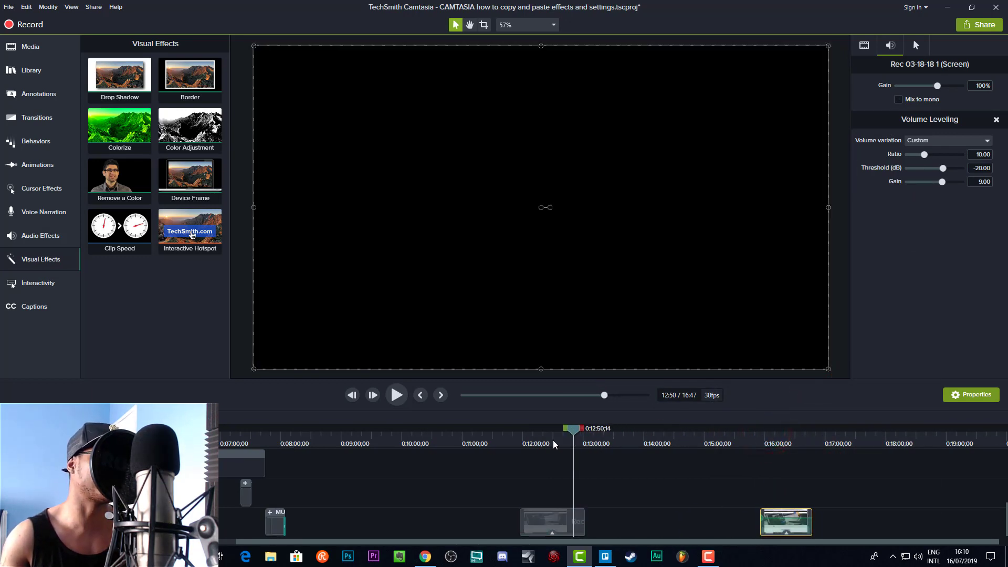
Copy Rec 03-18-18 2's properties (57.1% scale, position -411.4, 231.4) and paste them onto Rec 03-18-18 1.
right_click(551, 521)
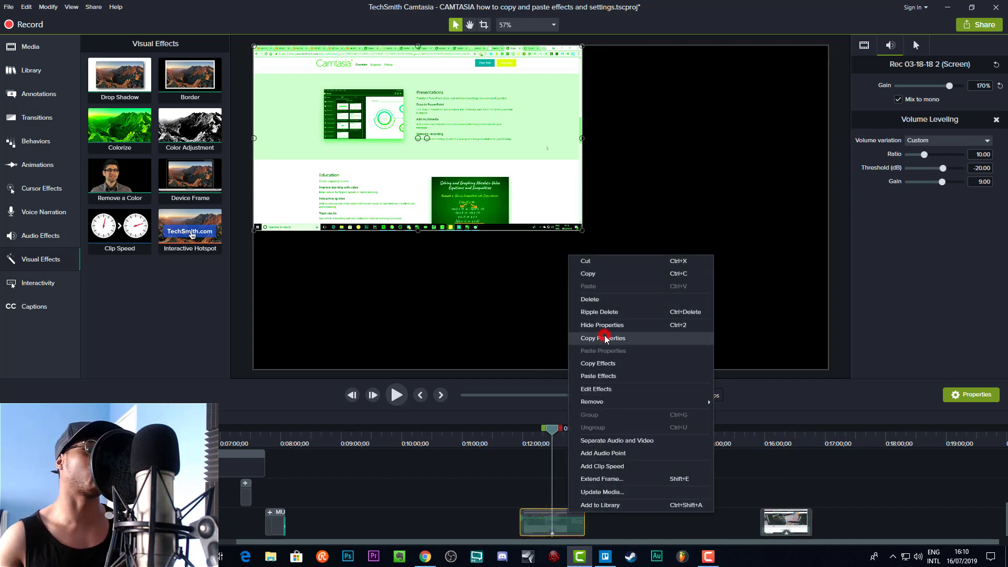
left_click(602, 337)
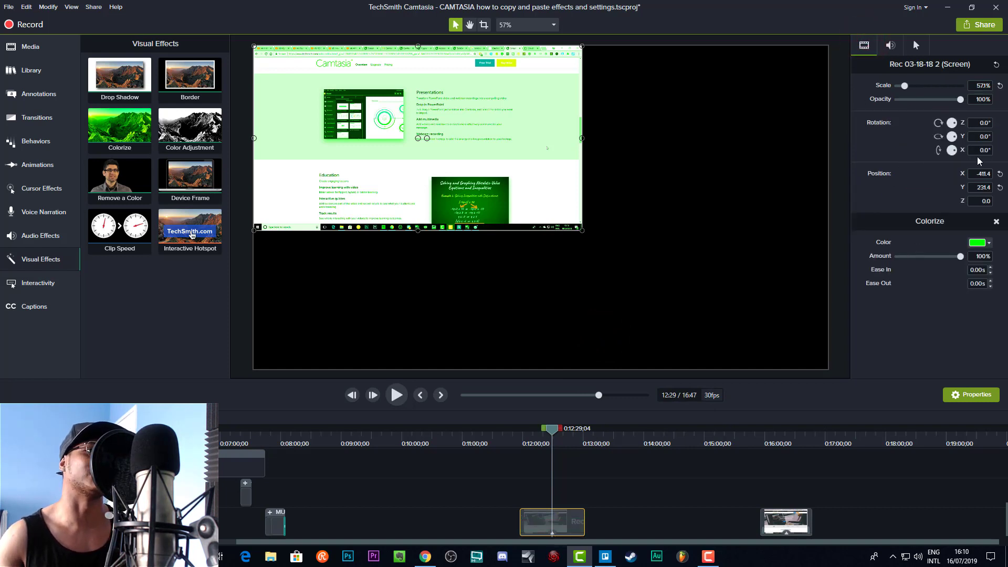
mouse_move(940, 189)
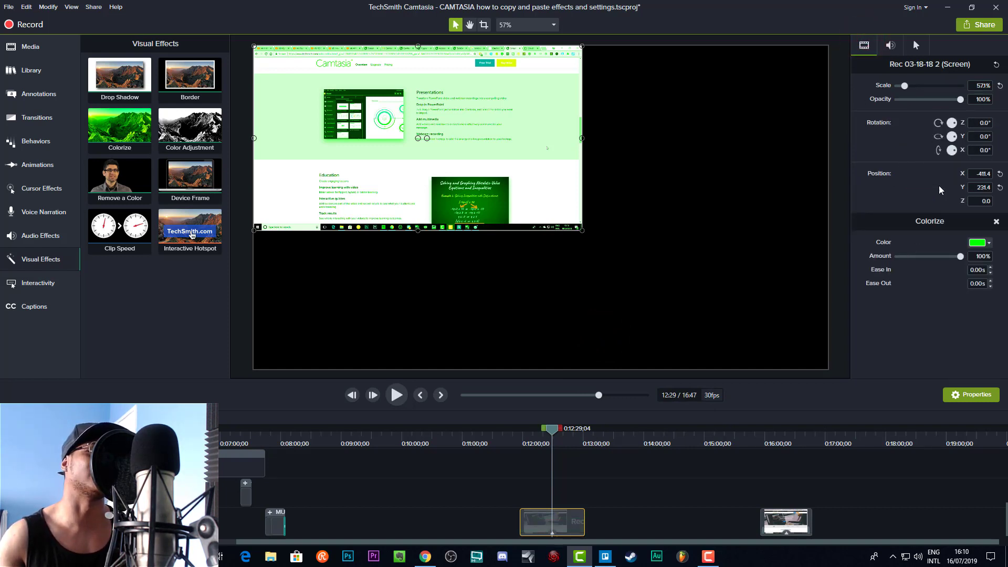
mouse_move(776, 443)
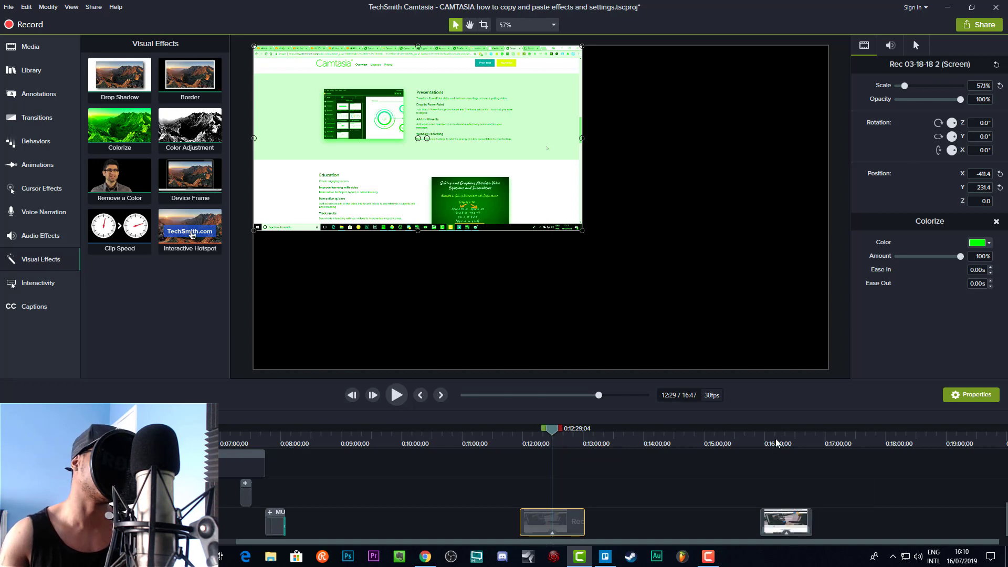
right_click(786, 521)
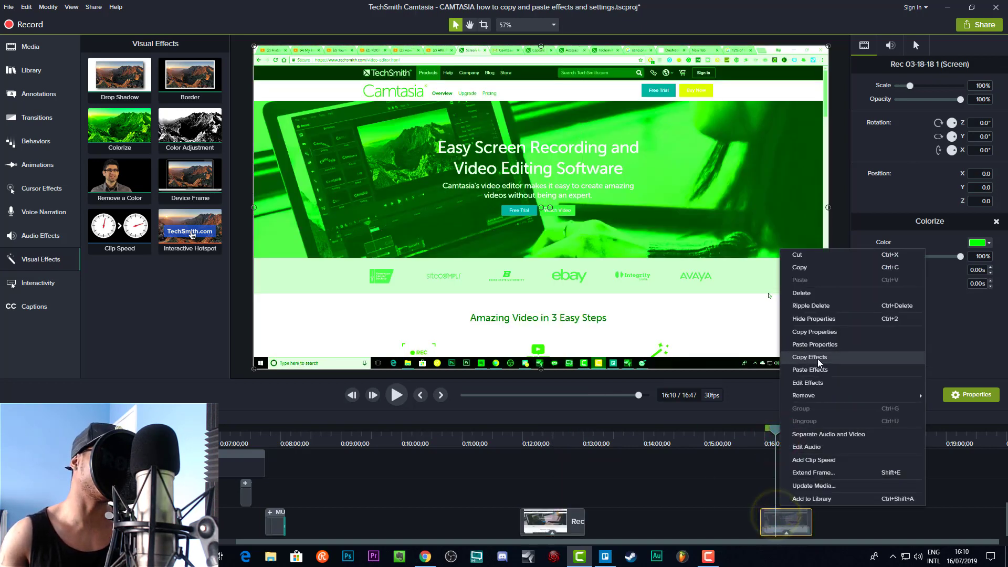
left_click(811, 370)
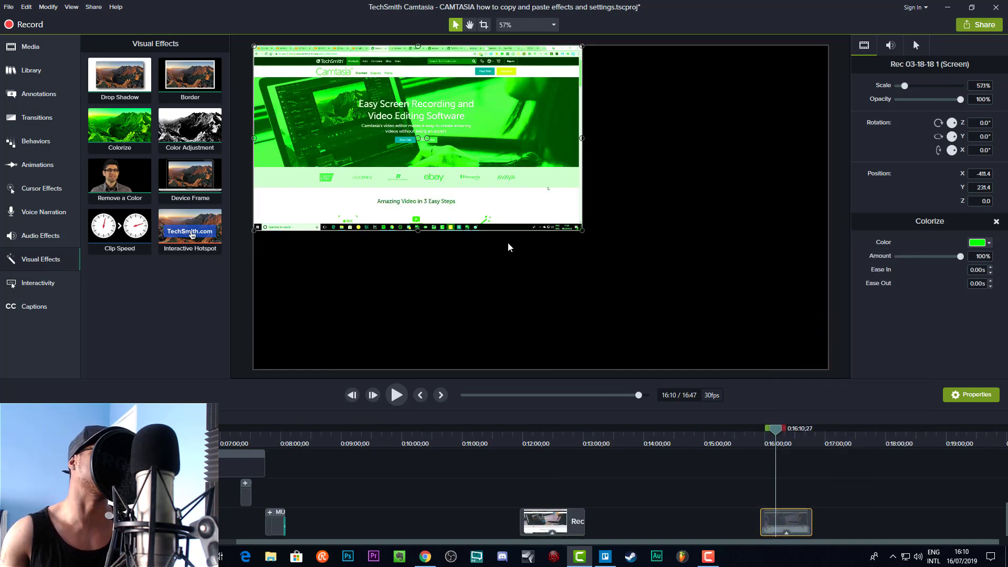
left_click(582, 443)
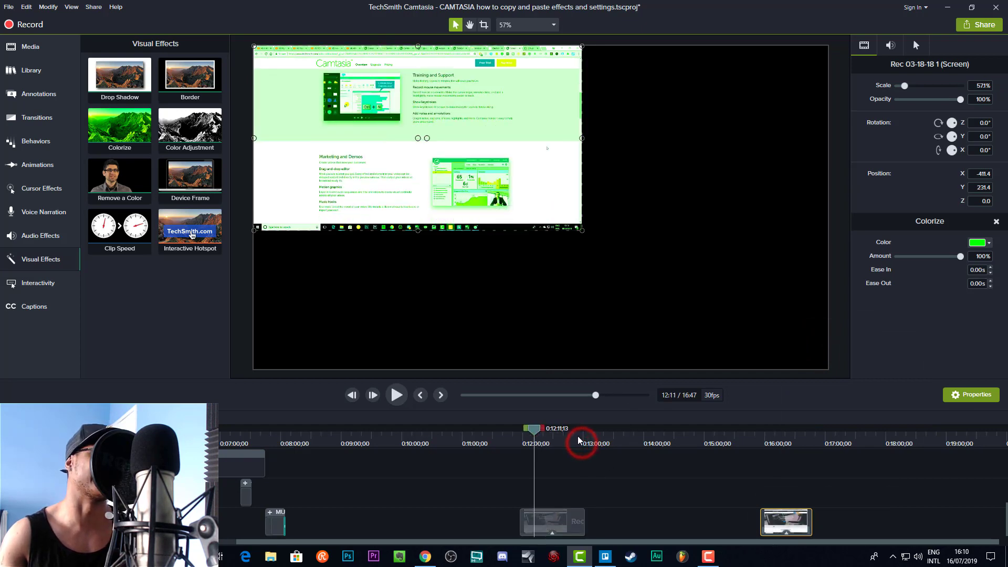
left_click(582, 444)
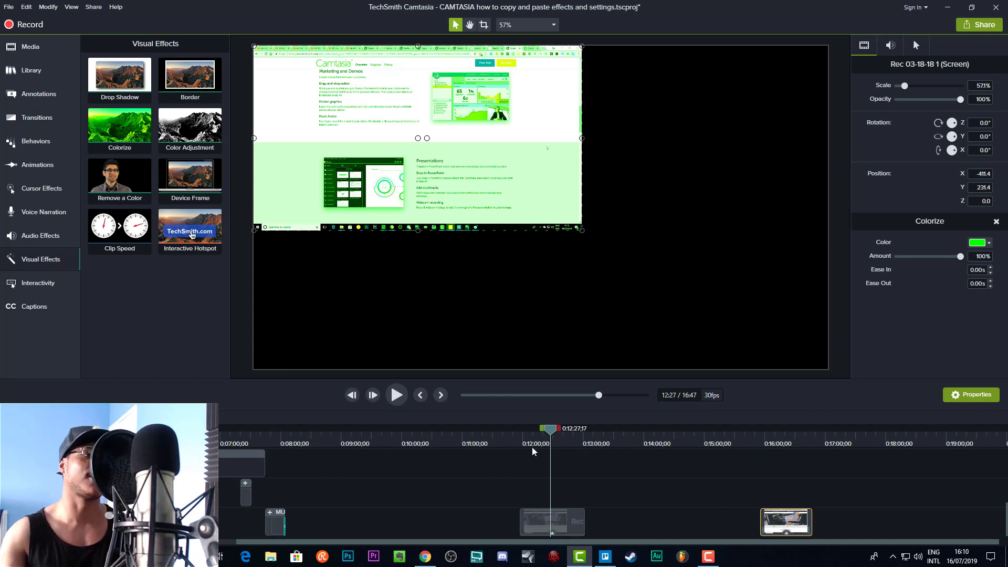
Review the earlier clip from near its start, then switch to the Chrome browser showing the homepage.
left_click(527, 429)
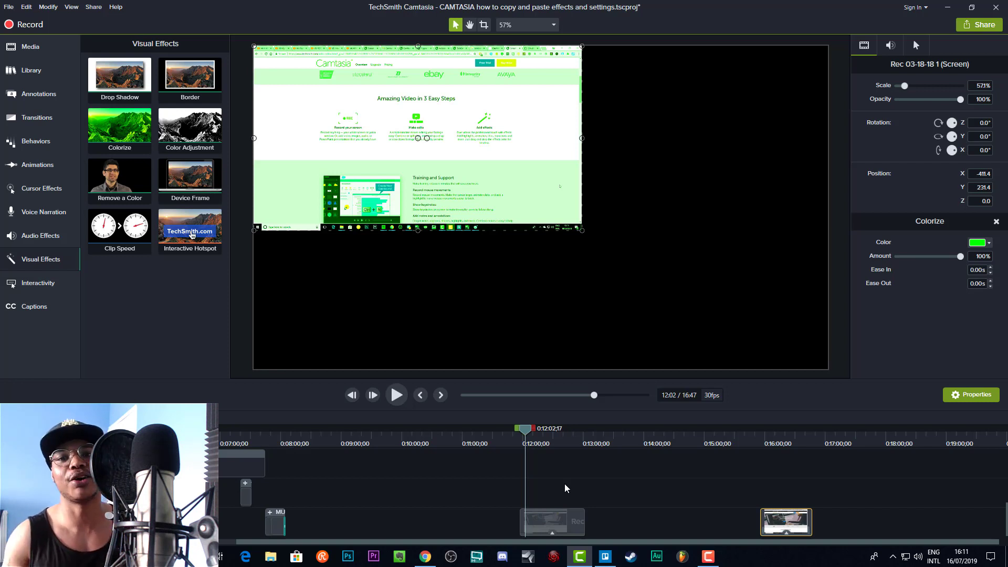
left_click(425, 557)
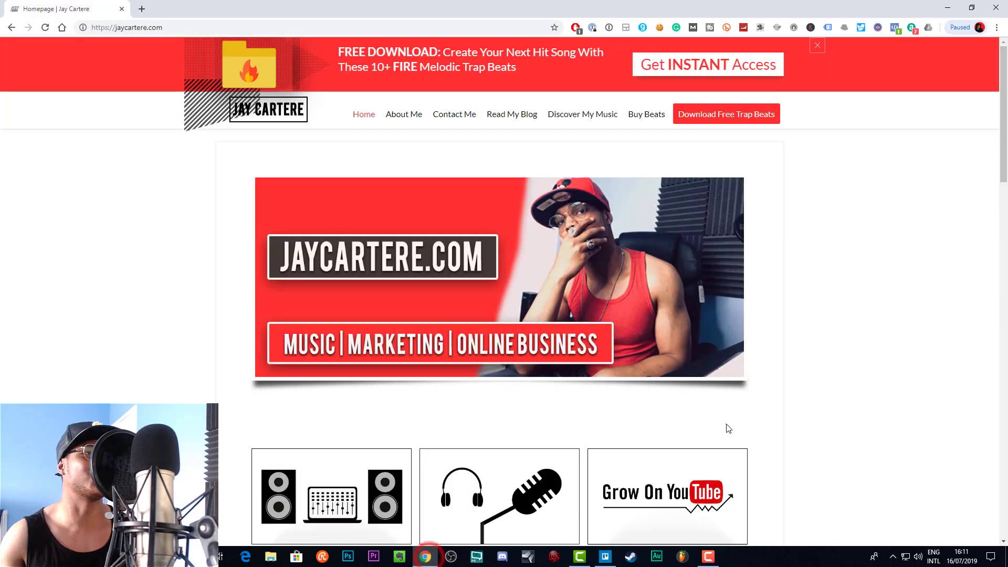
mouse_move(850, 292)
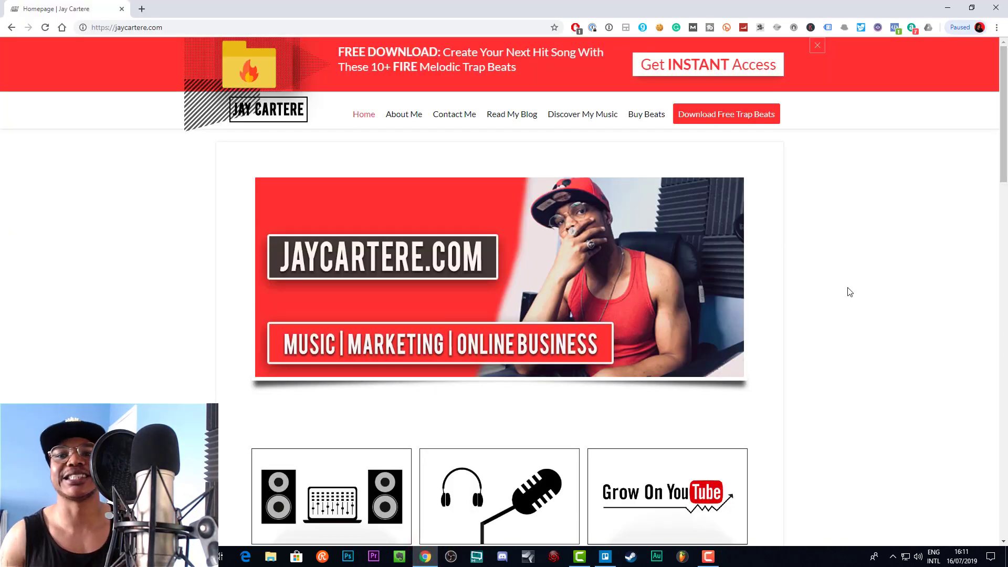